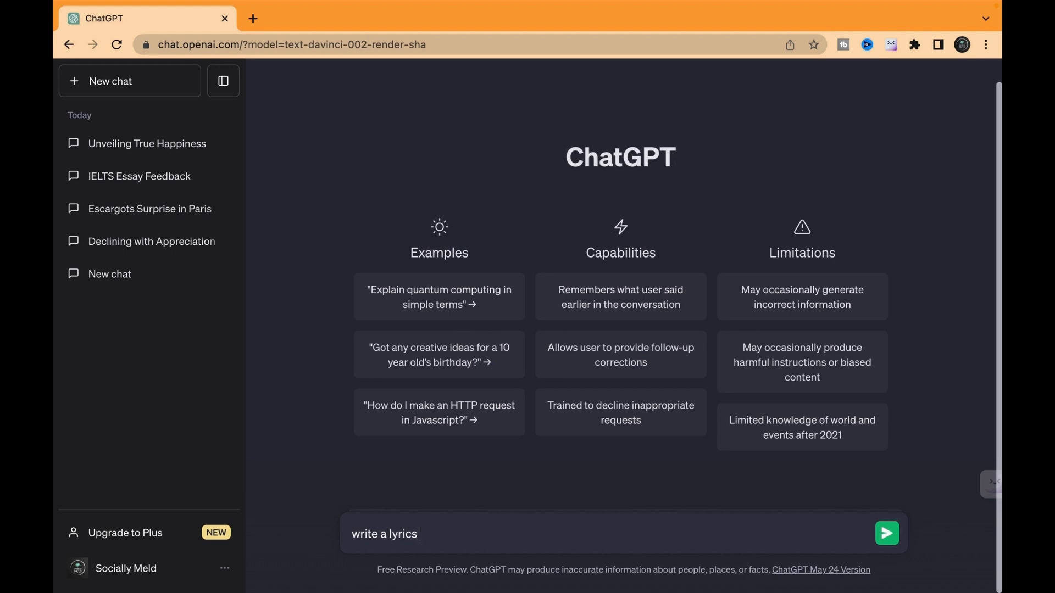
# Ask ChatGPT in a new chat to write lyrics about sunny weather.
pyautogui.write('for me a')
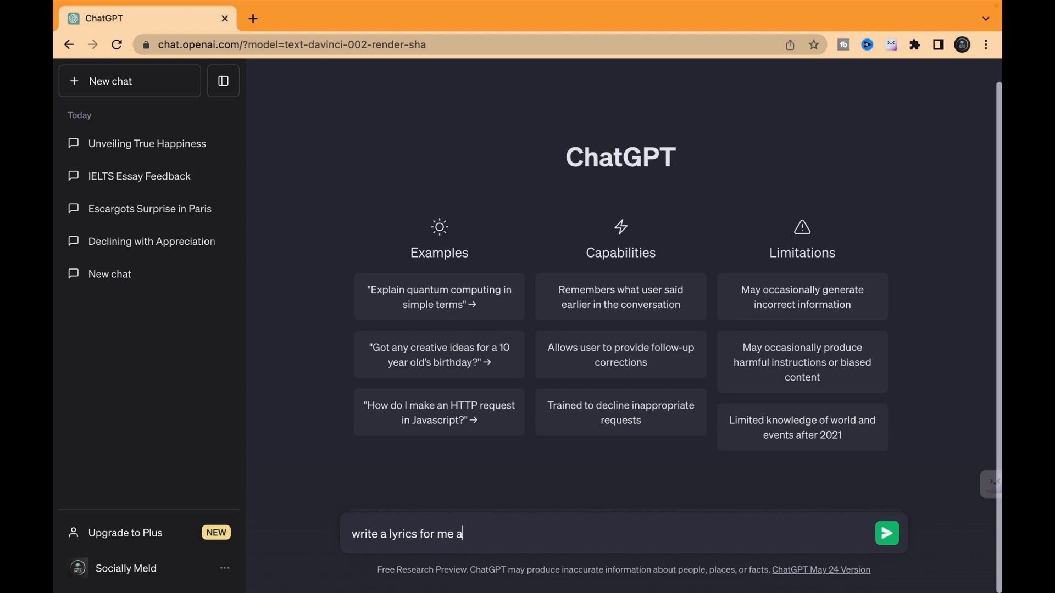
pyautogui.write('bout sunny we')
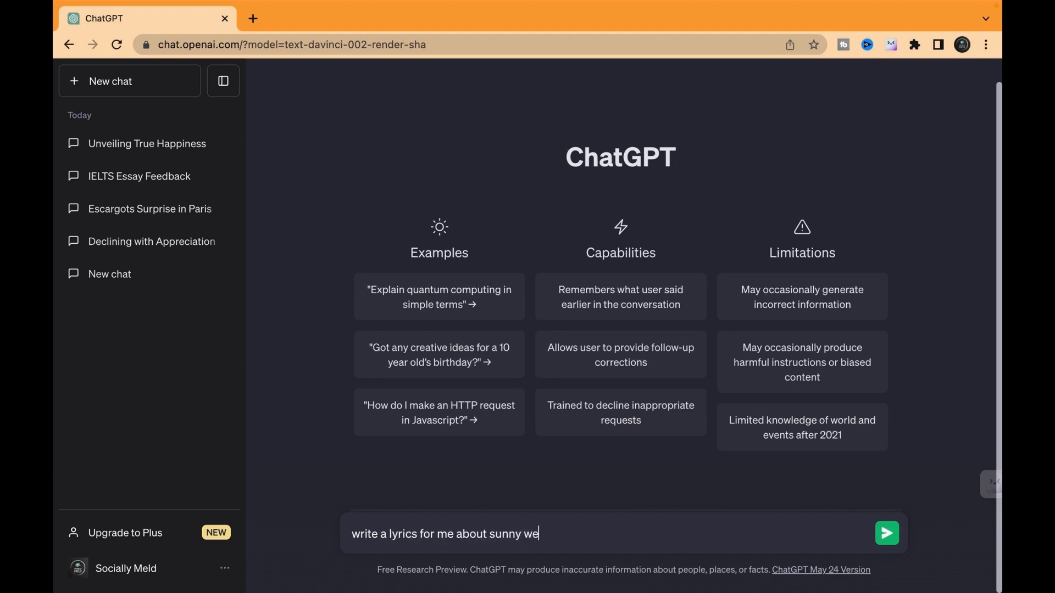
pyautogui.click(886, 534)
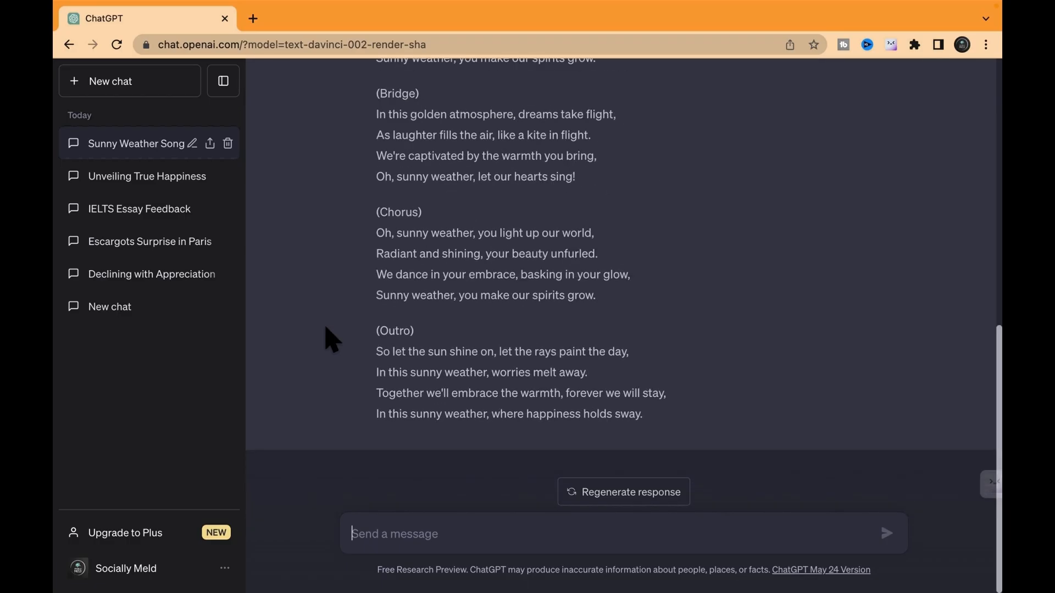
pyautogui.moveTo(417, 546)
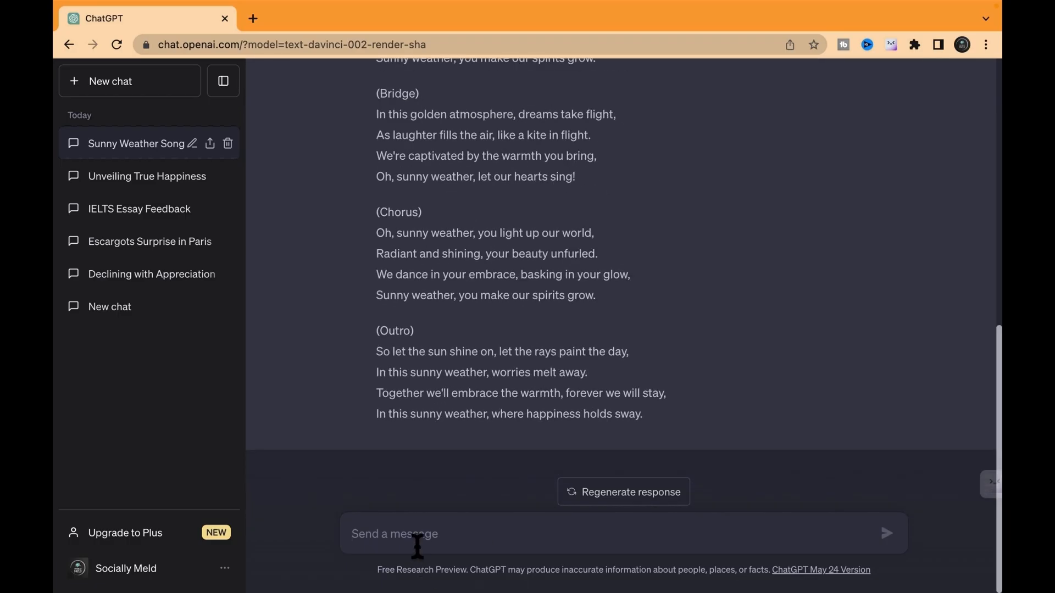
# Ask ChatGPT to 'make it shorter' and scroll through the shortened sunny-weather song.
pyautogui.write('make it')
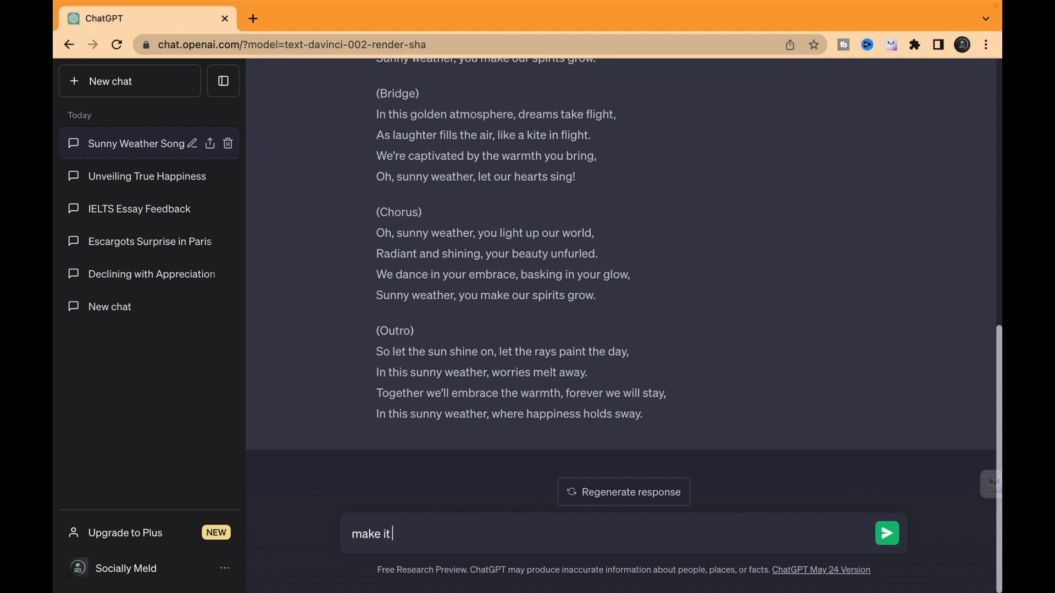
pyautogui.click(886, 533)
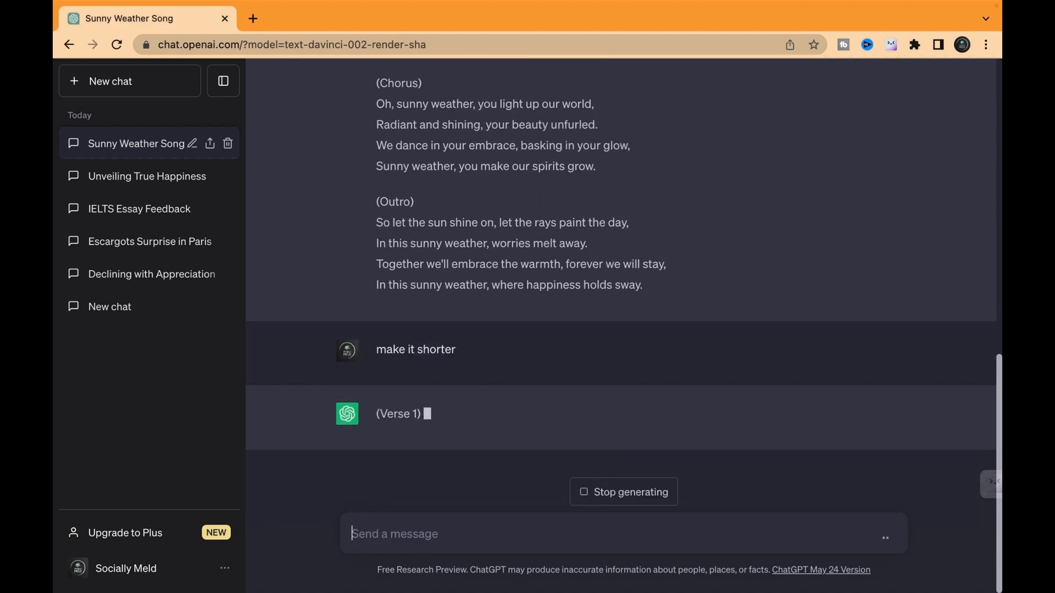
pyautogui.scroll(-3)
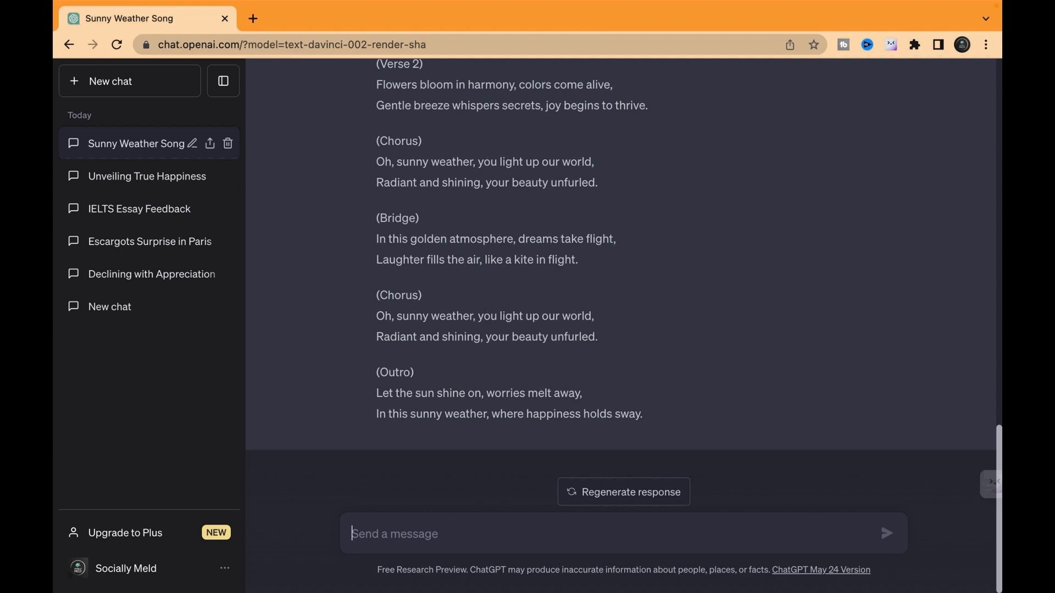
pyautogui.moveTo(402, 558)
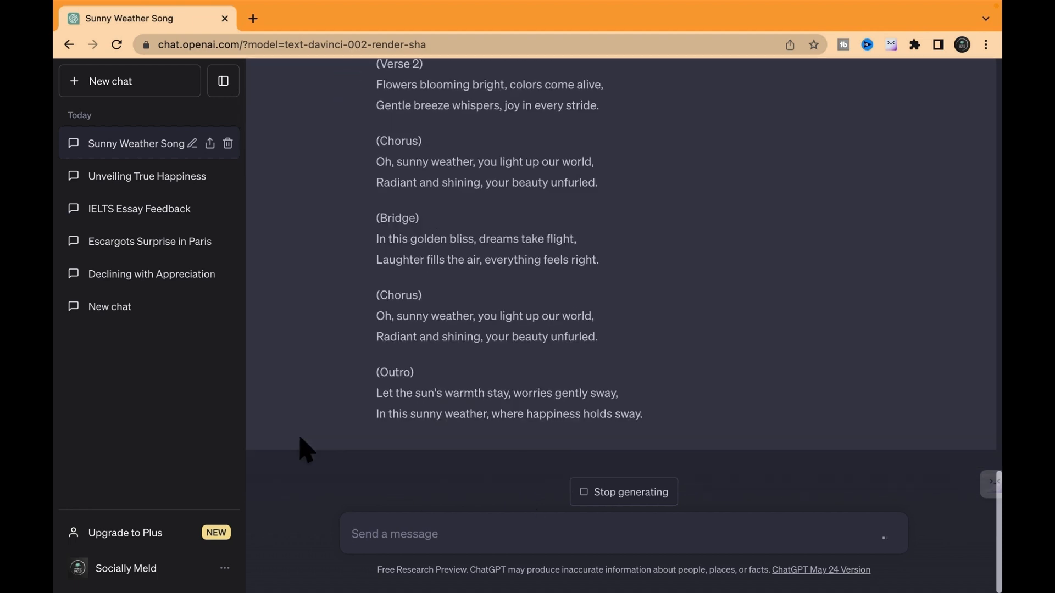
# Start a new chat, request an article about overpopulation, and scroll through it.
pyautogui.click(129, 81)
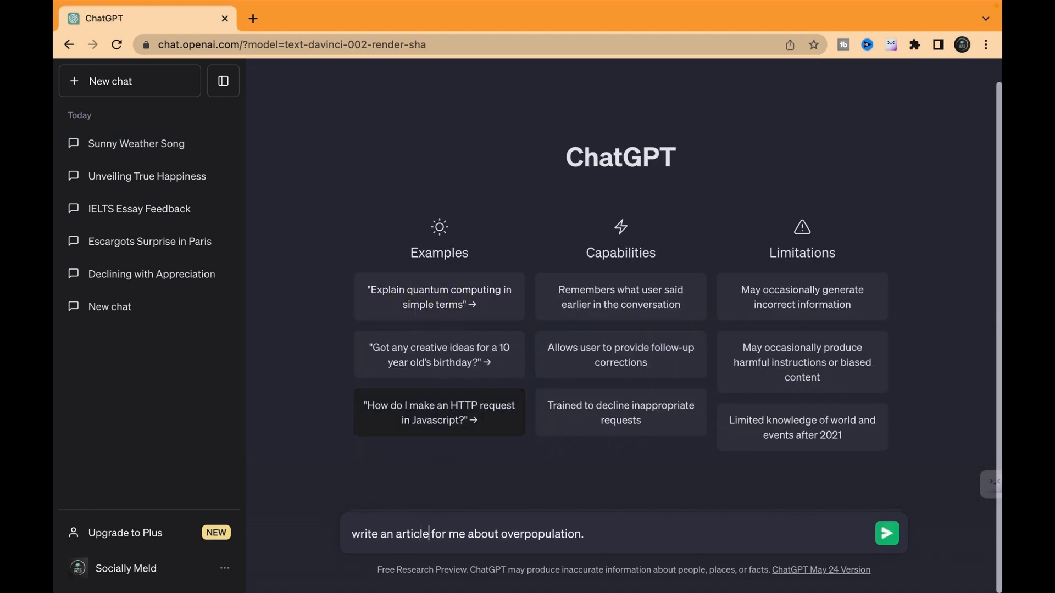
pyautogui.click(887, 534)
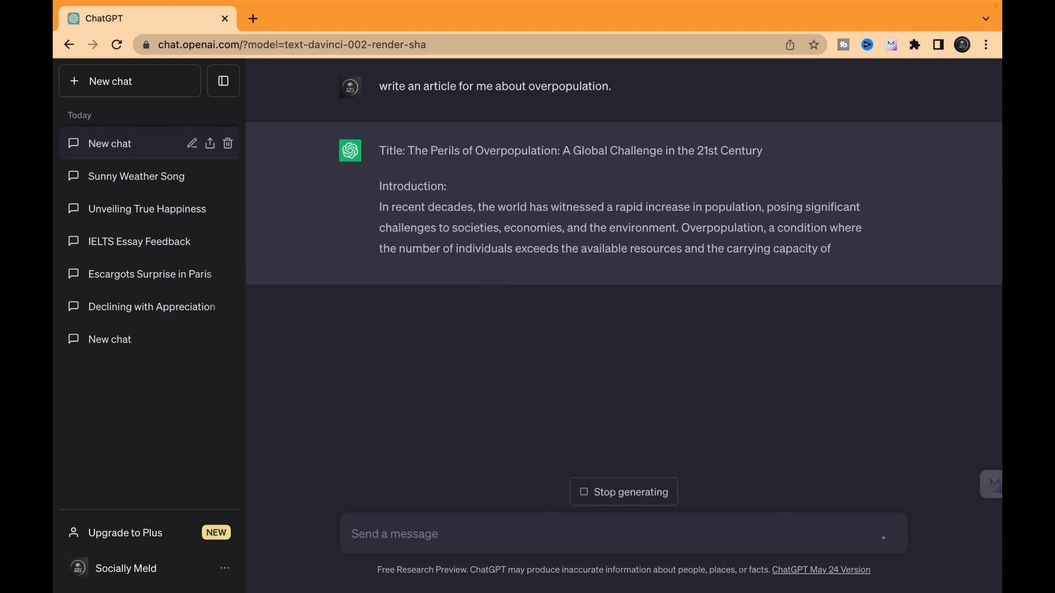
pyautogui.scroll(-3)
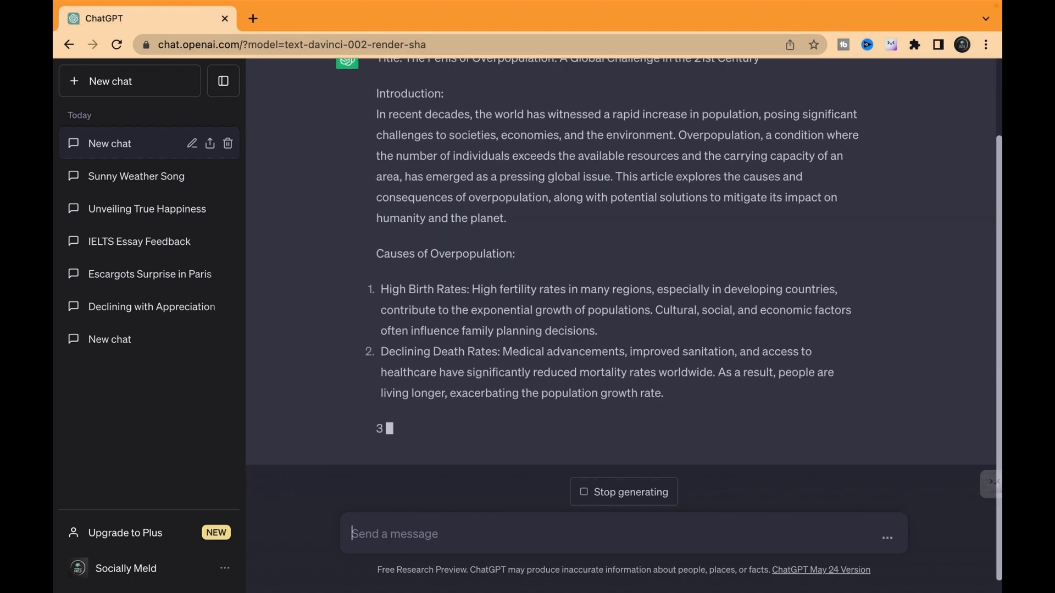
pyautogui.scroll(-3)
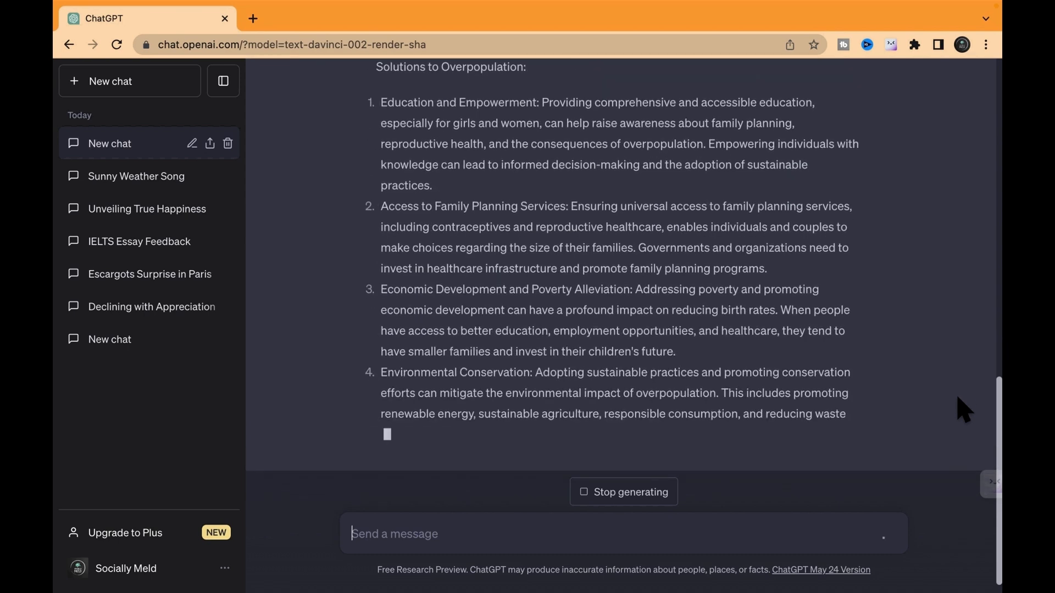
pyautogui.scroll(-3)
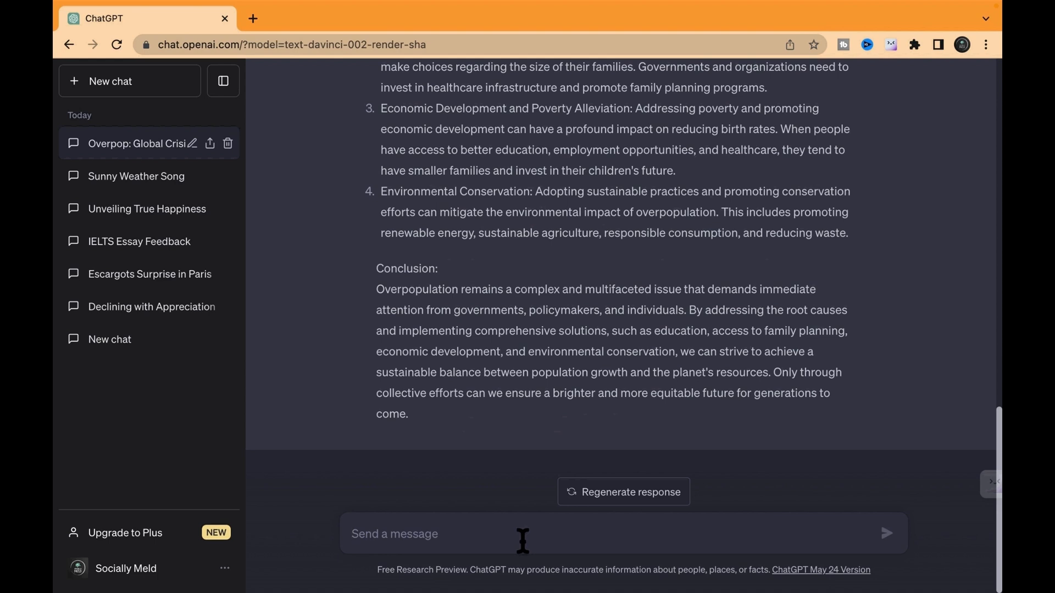
# Ask ChatGPT to 'summerize it' for the overpopulation article.
pyautogui.write('summeri')
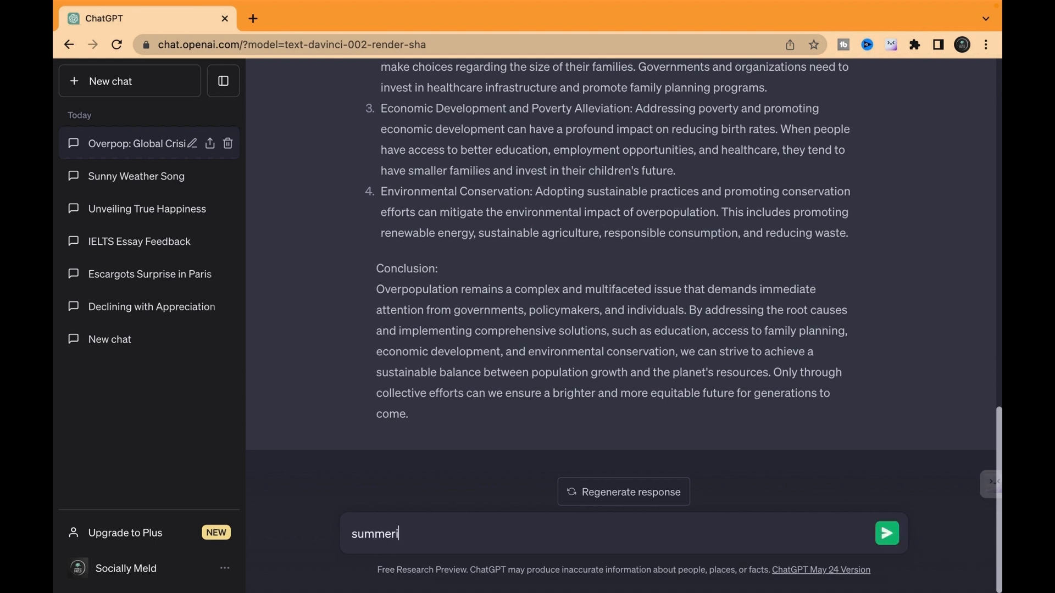
pyautogui.write('ze it')
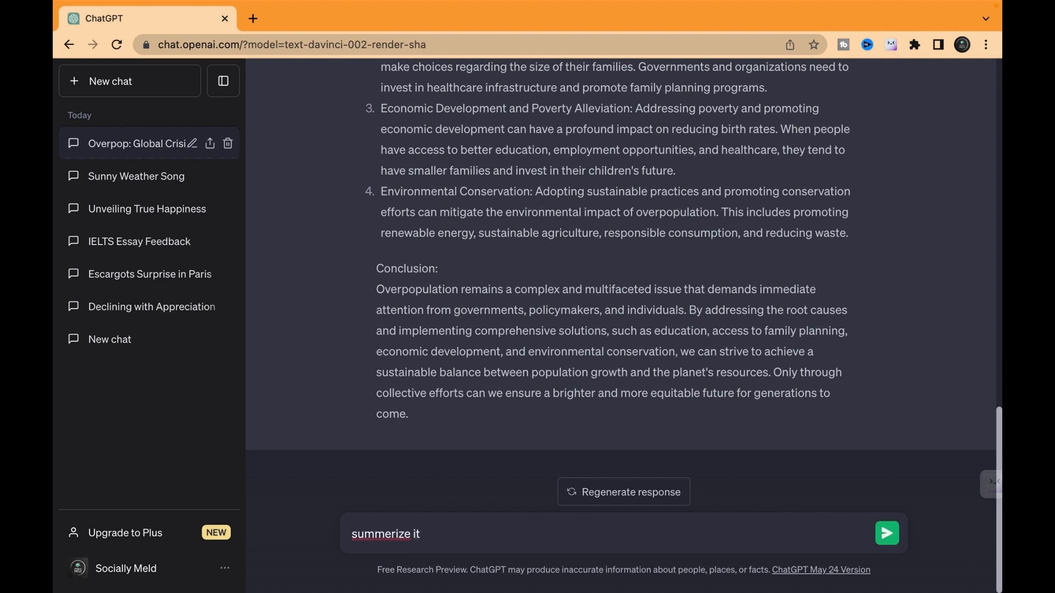
pyautogui.click(887, 534)
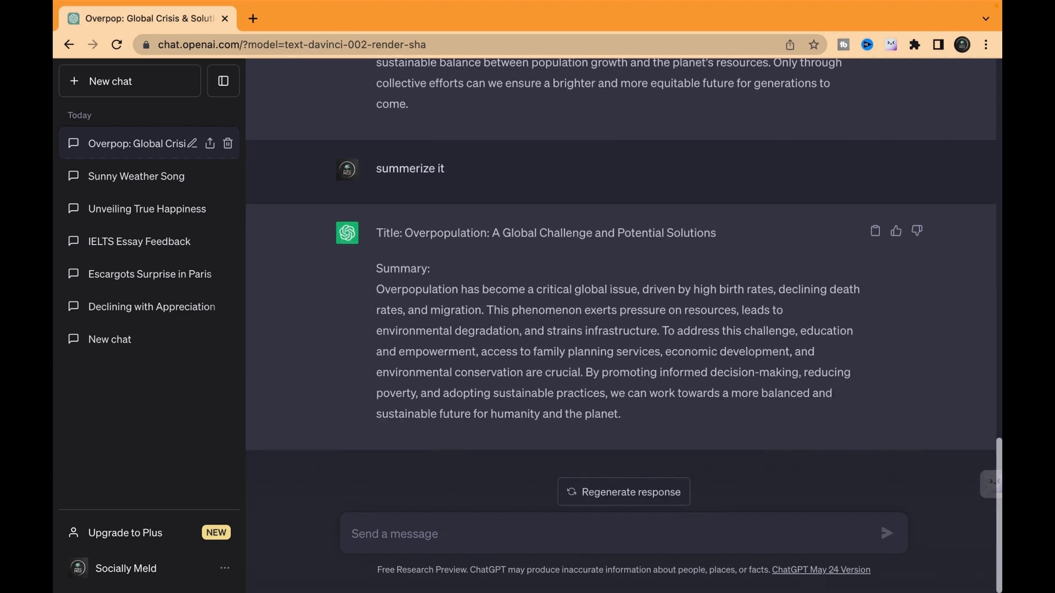
# Request a more specific summary with 'be more specific', then open a new chat.
pyautogui.write('m')
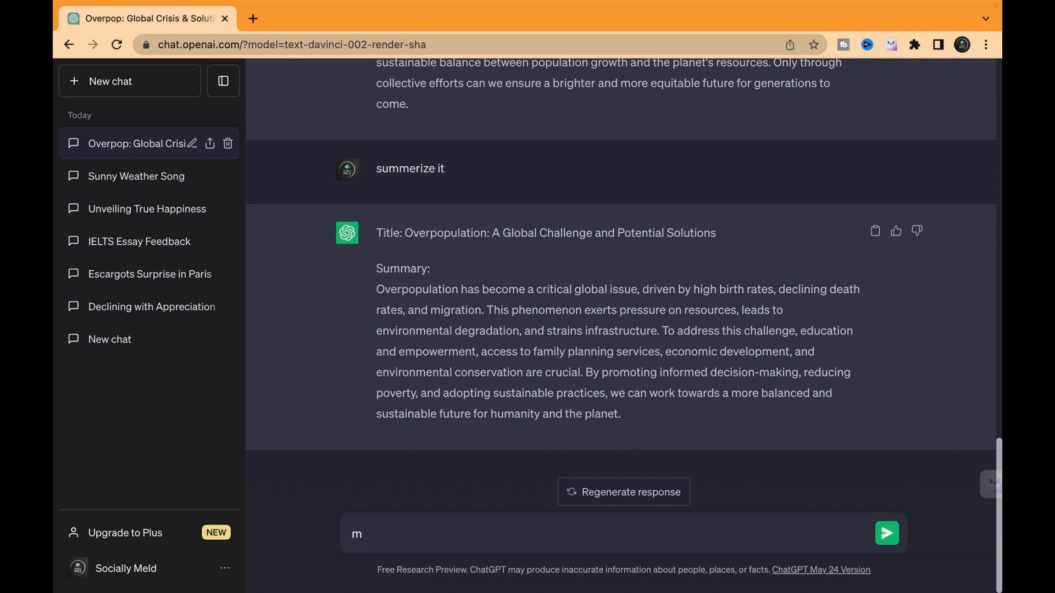
pyautogui.write('be more')
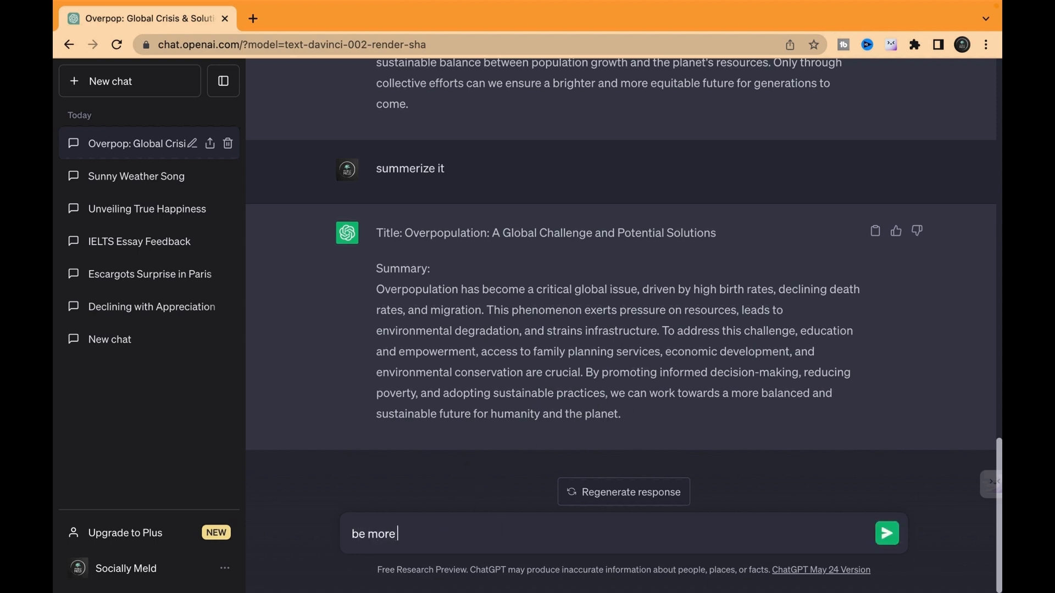
pyautogui.write('speci')
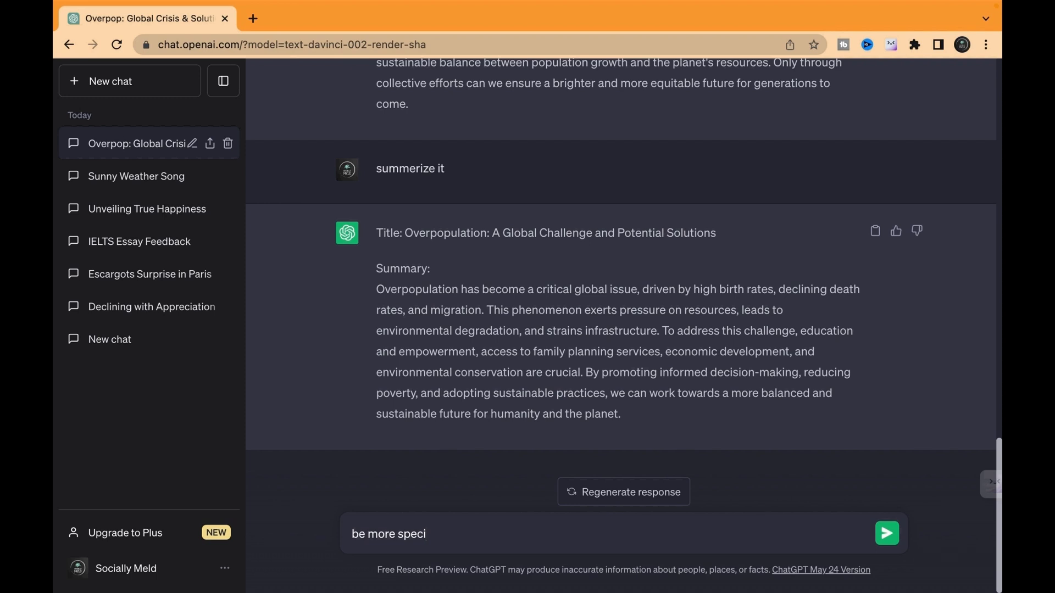
pyautogui.click(886, 534)
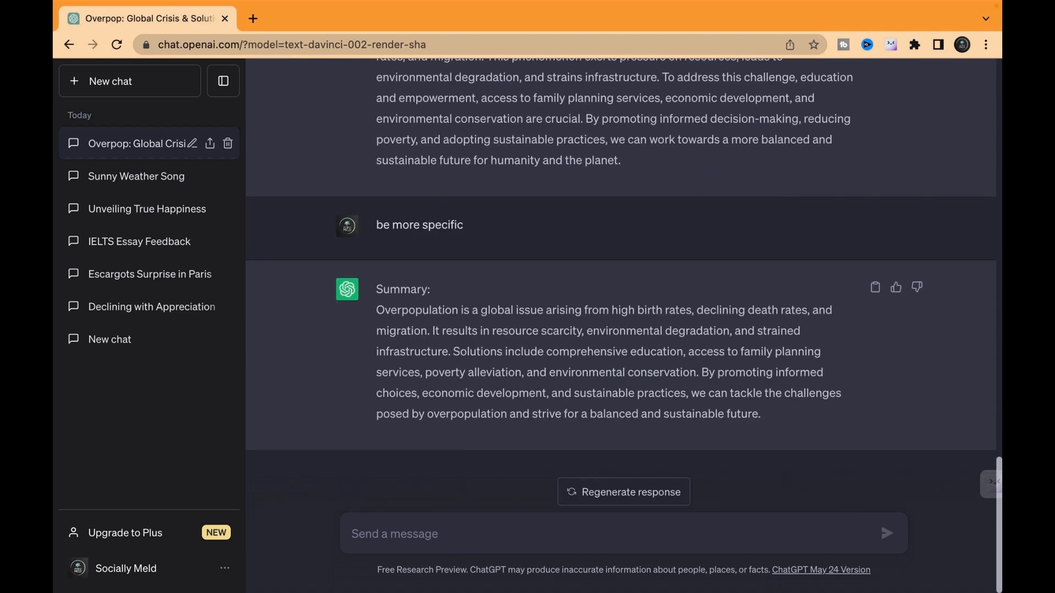
pyautogui.click(111, 81)
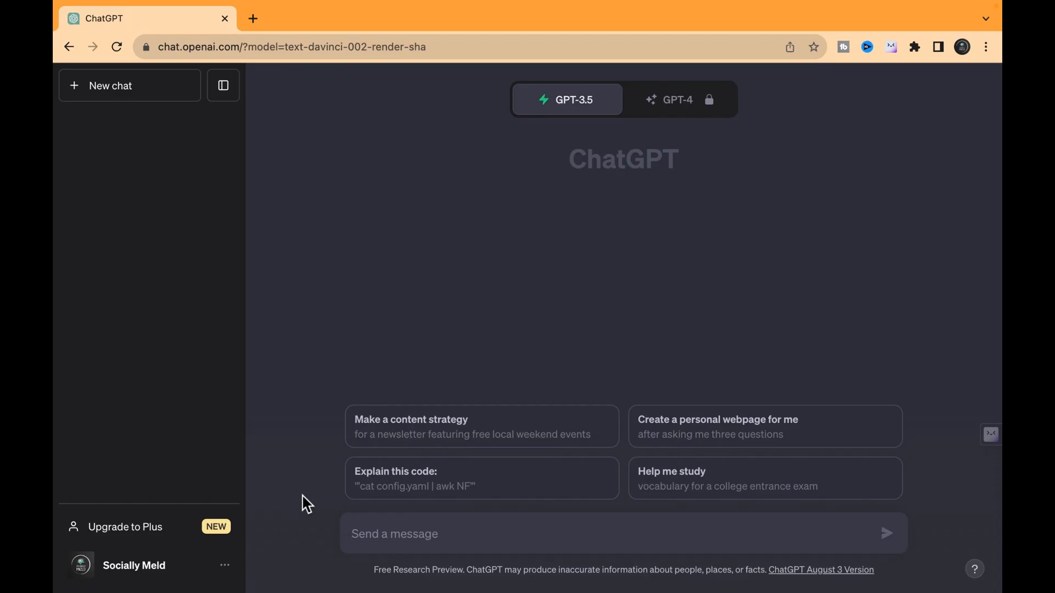
# Send the quantum cosmology paragraph for simplification and scroll the plain-language reply.
pyautogui.write('Could')
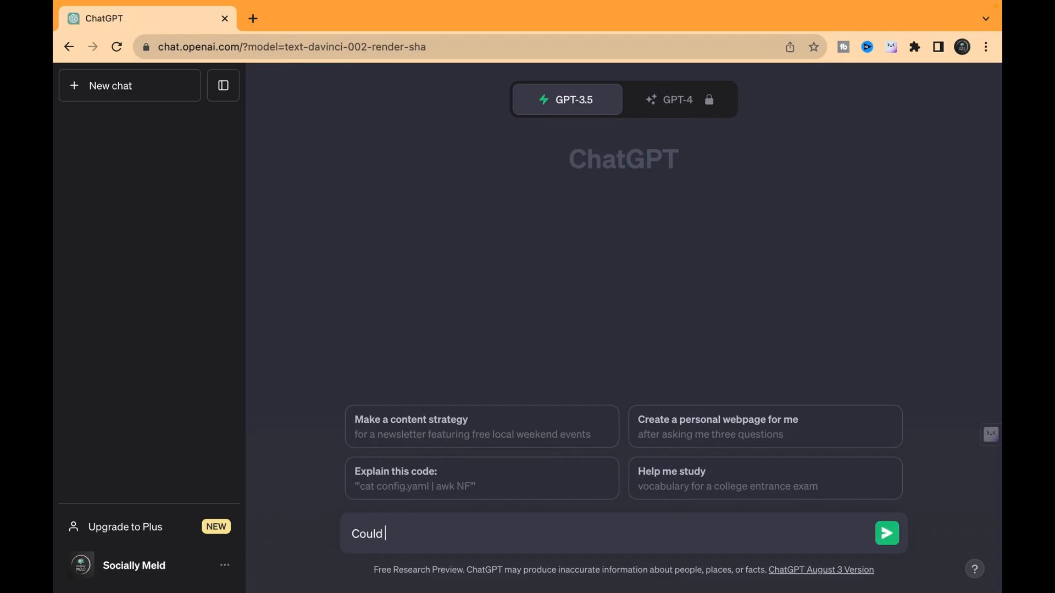
pyautogui.write('you please simplify the paragraph below:')
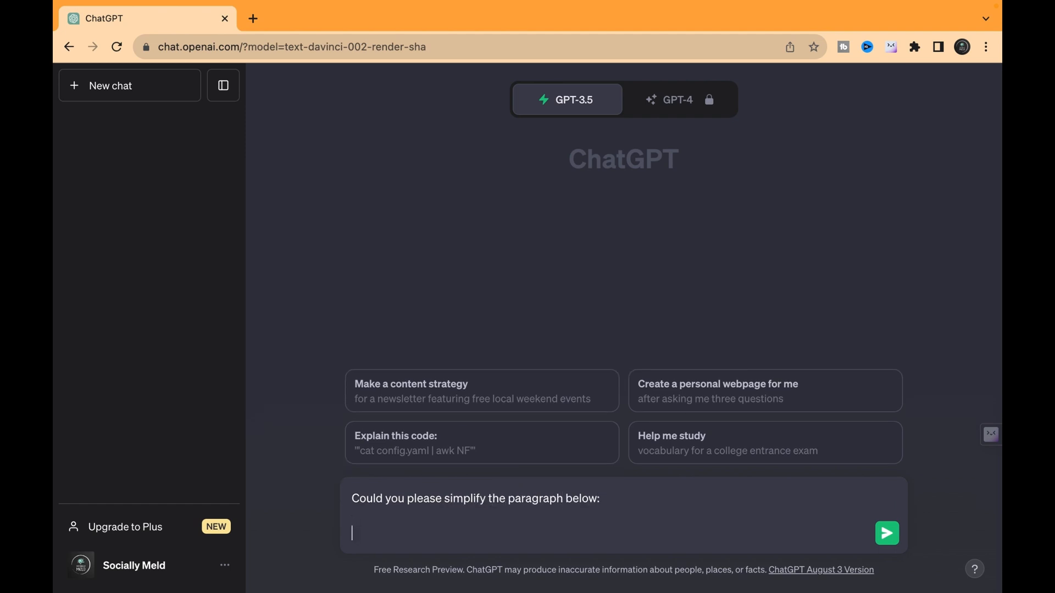
pyautogui.click(887, 533)
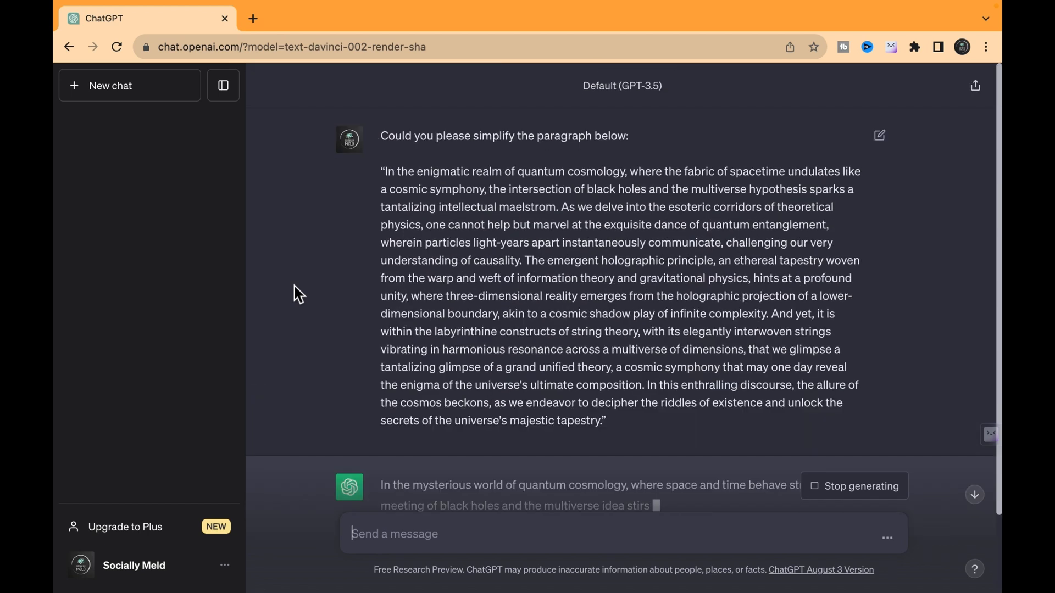
pyautogui.scroll(-3)
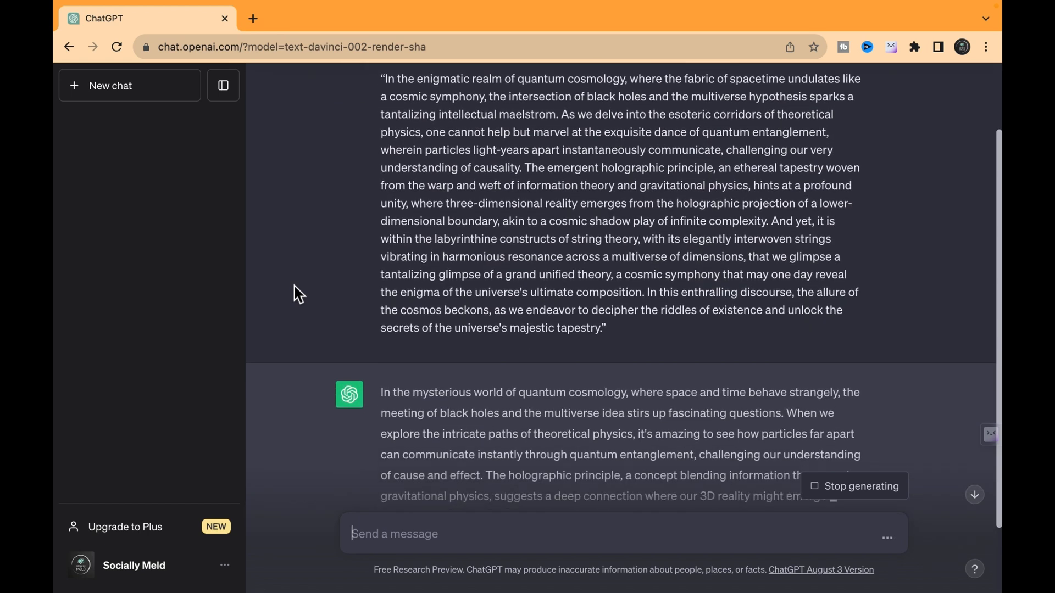
pyautogui.scroll(-3)
pyautogui.write('Identify')
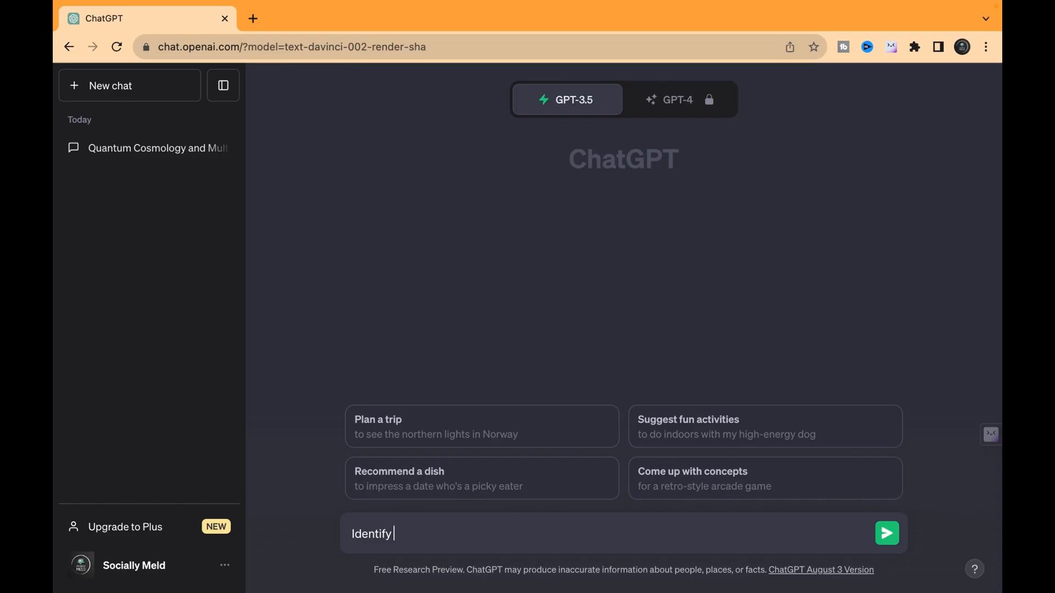
# Submit the nature essay with 'Identify the misspelled words within the essay below:'.
pyautogui.write('the misspelled words')
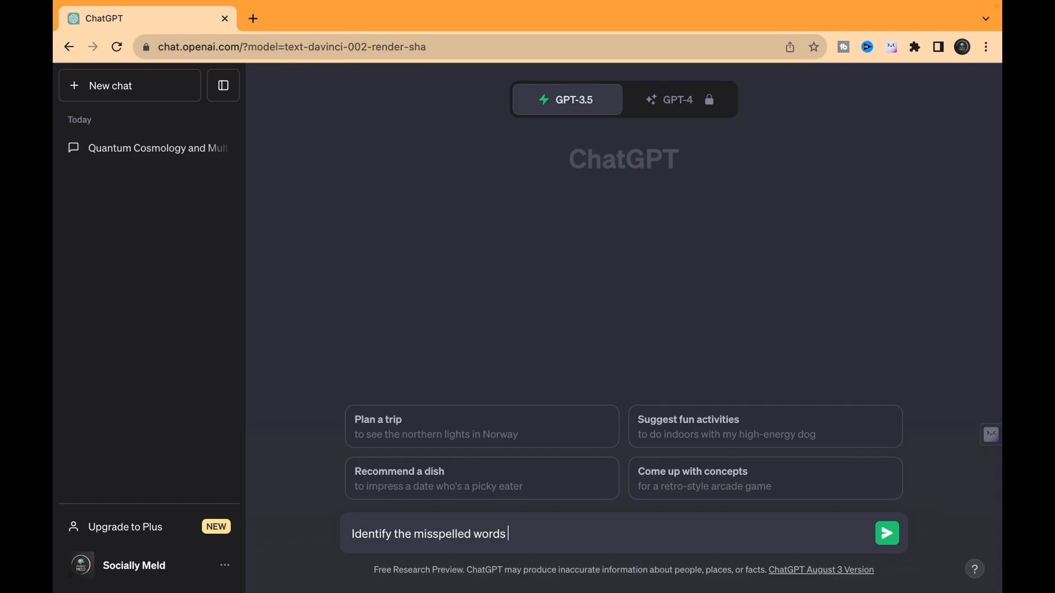
pyautogui.write('within the ess')
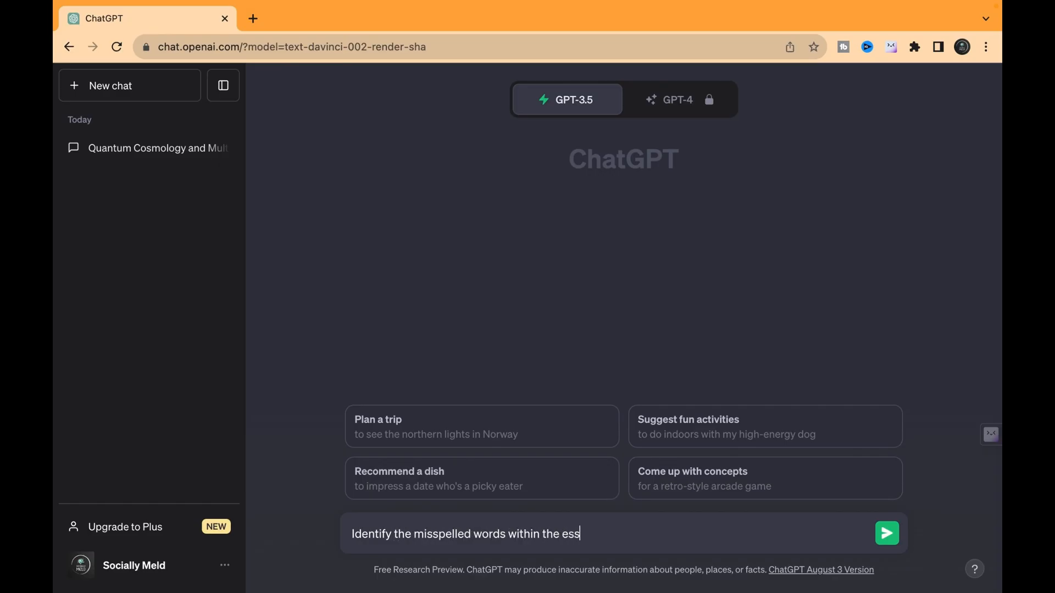
pyautogui.write('ay below:')
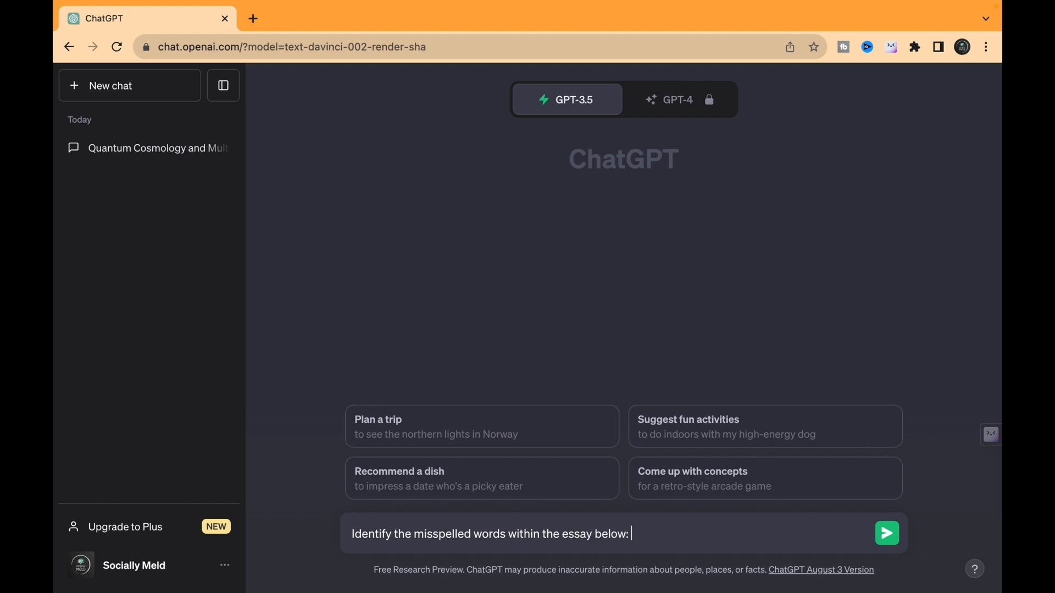
pyautogui.click(887, 533)
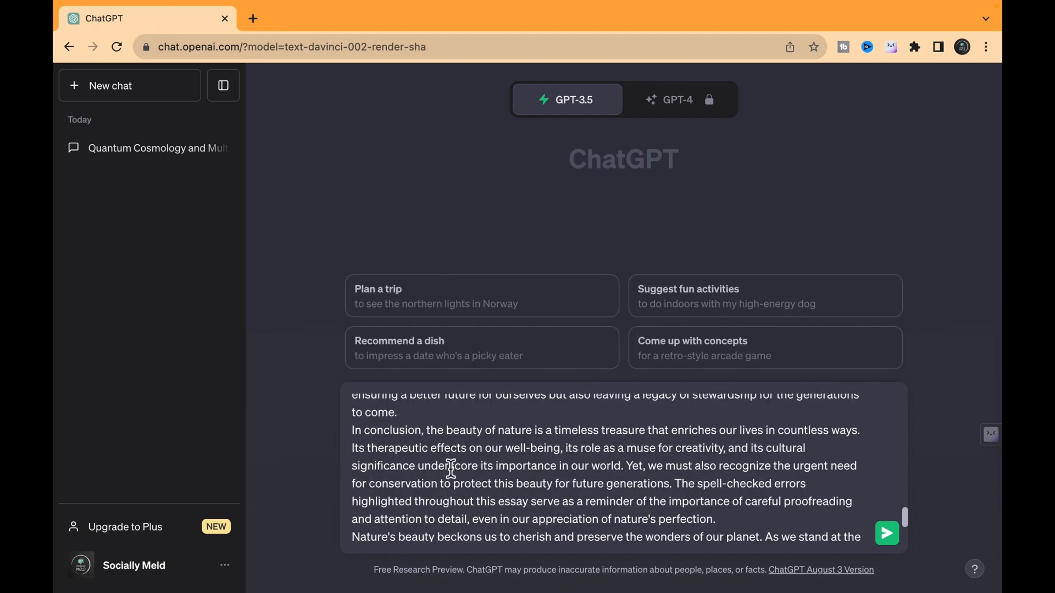
pyautogui.scroll(3)
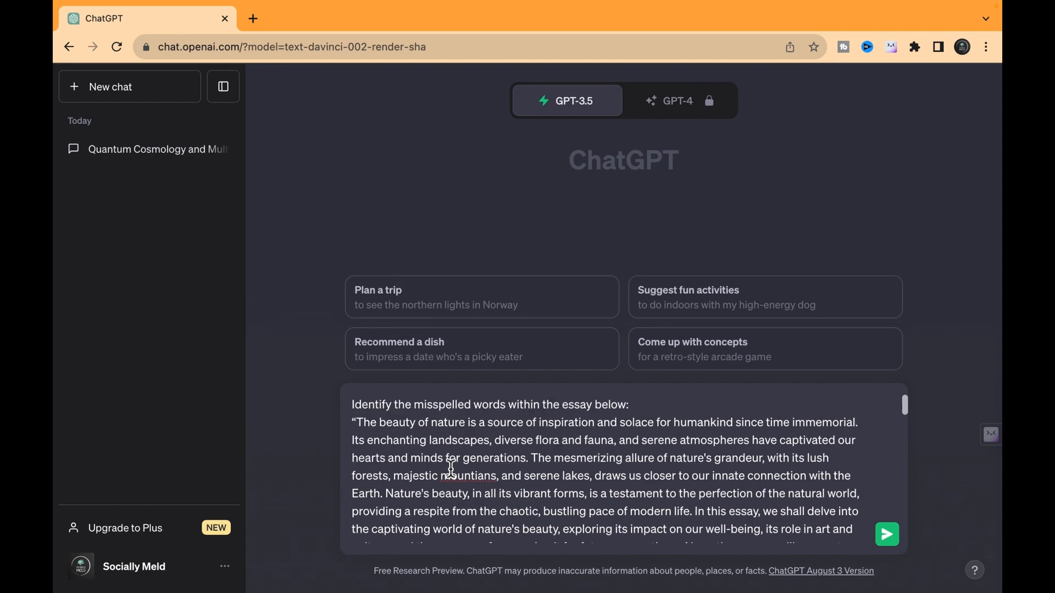
pyautogui.click(886, 534)
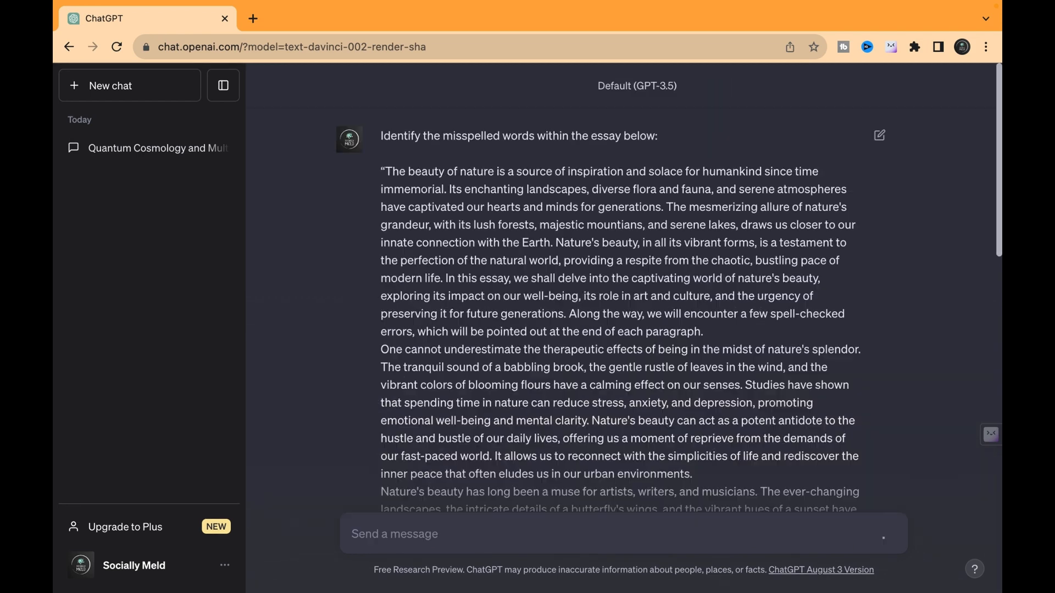
pyautogui.scroll(-3)
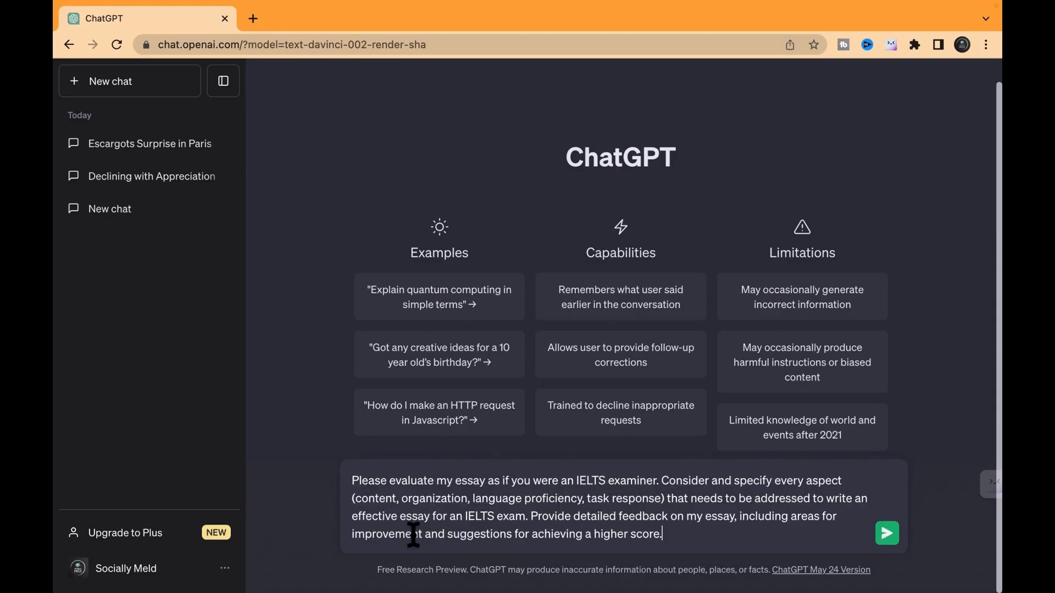
pyautogui.moveTo(347, 420)
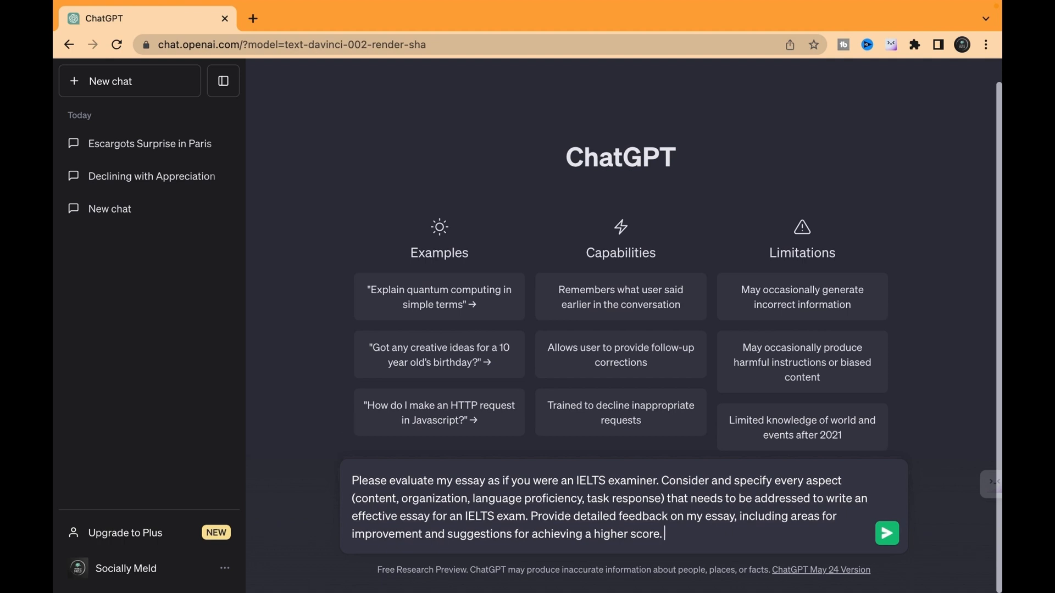
# Send the global warming essay for IELTS evaluation and scroll through the feedback.
pyautogui.click(887, 533)
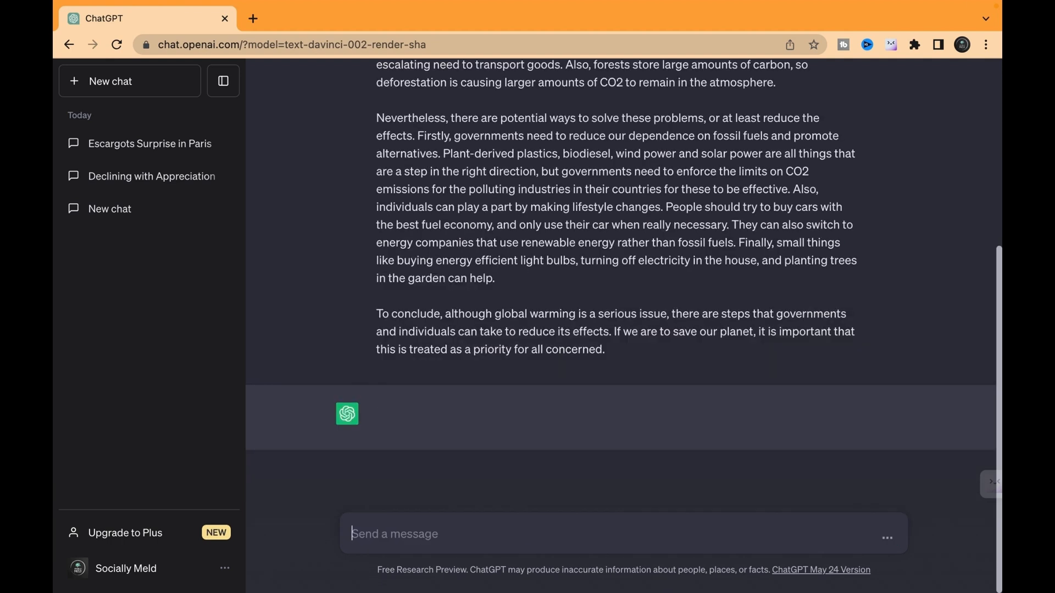
pyautogui.moveTo(307, 296)
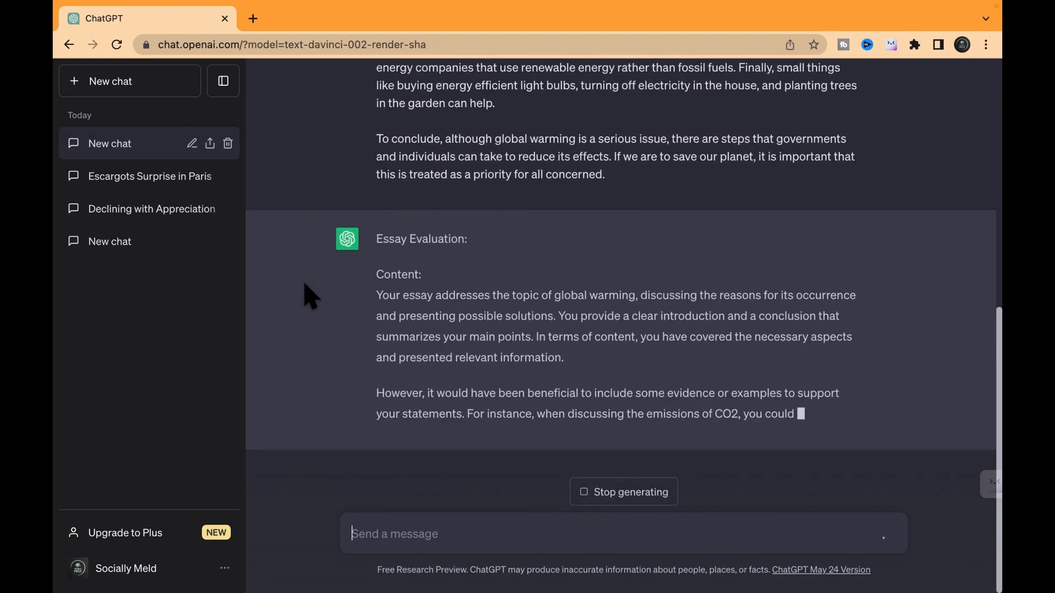
pyautogui.scroll(-3)
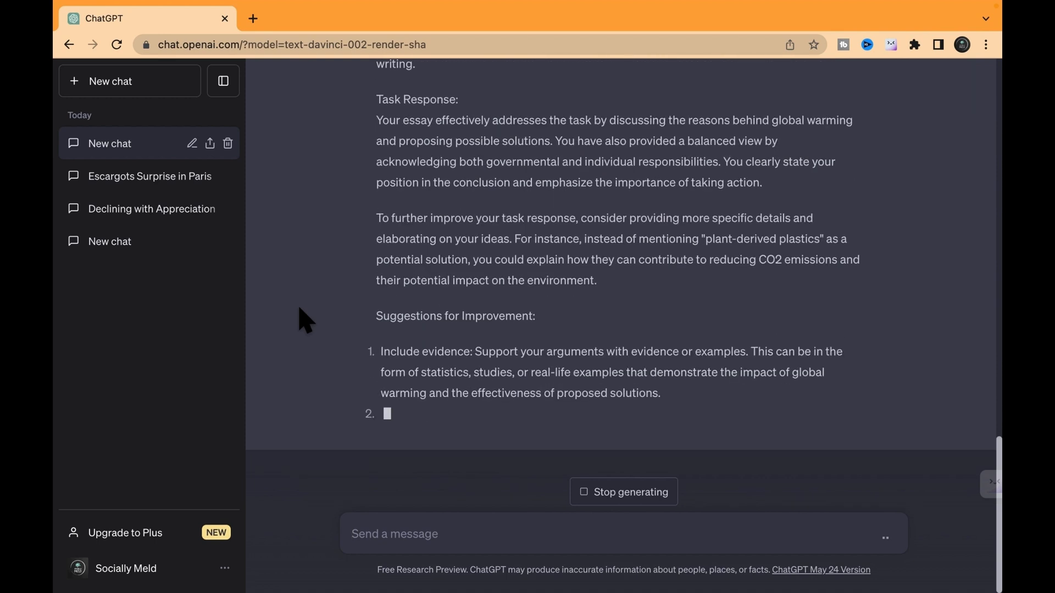
pyautogui.scroll(-3)
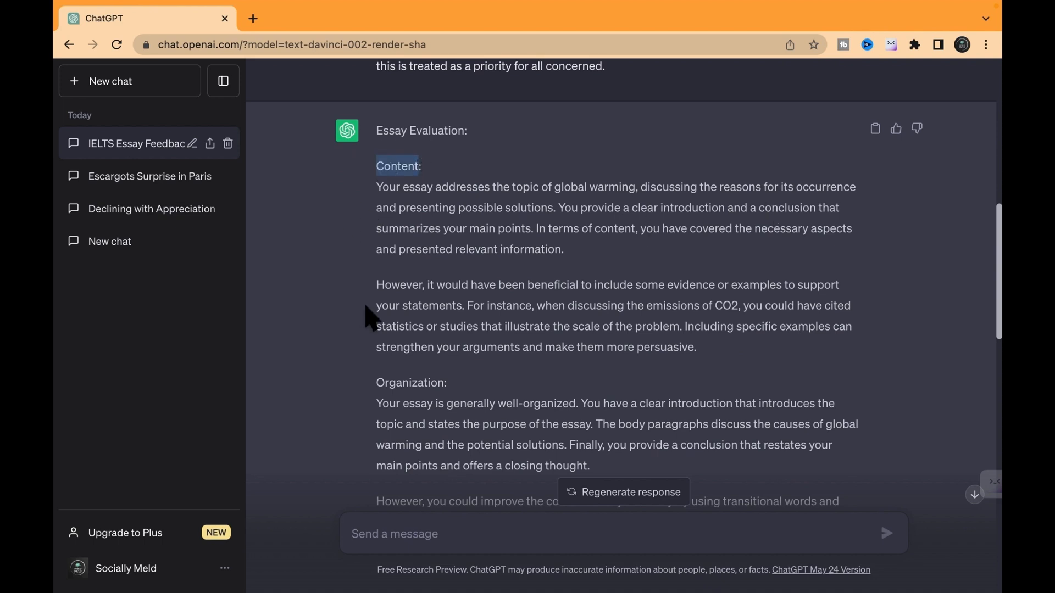
pyautogui.scroll(-3)
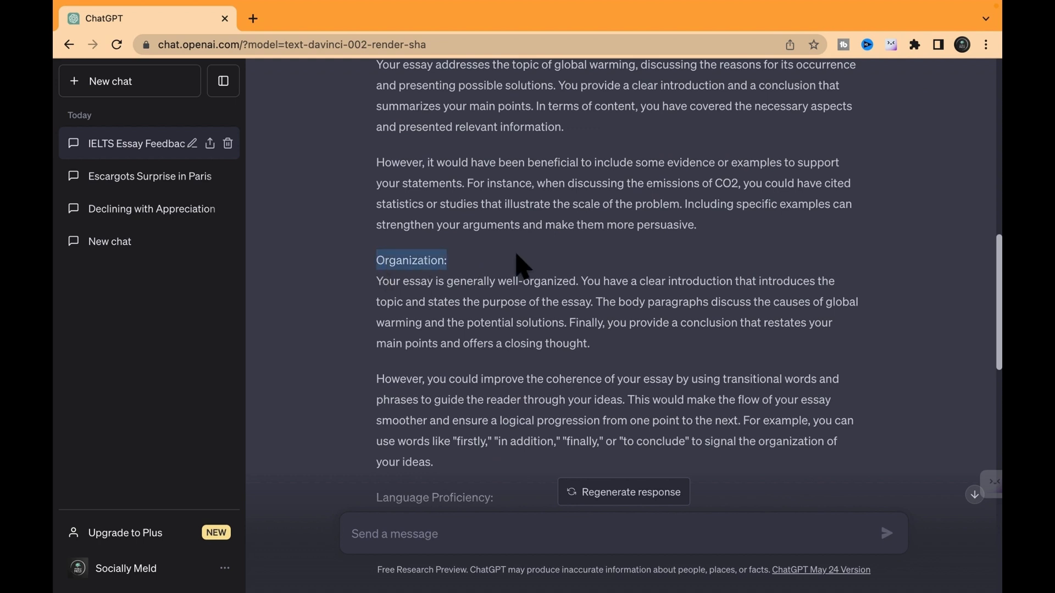
pyautogui.scroll(-3)
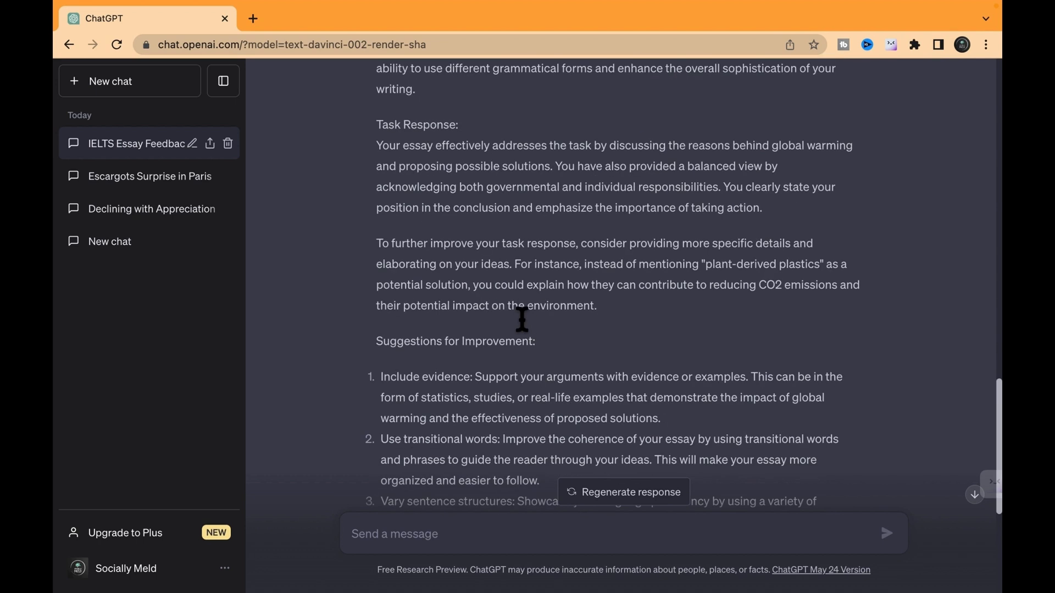
pyautogui.scroll(-3)
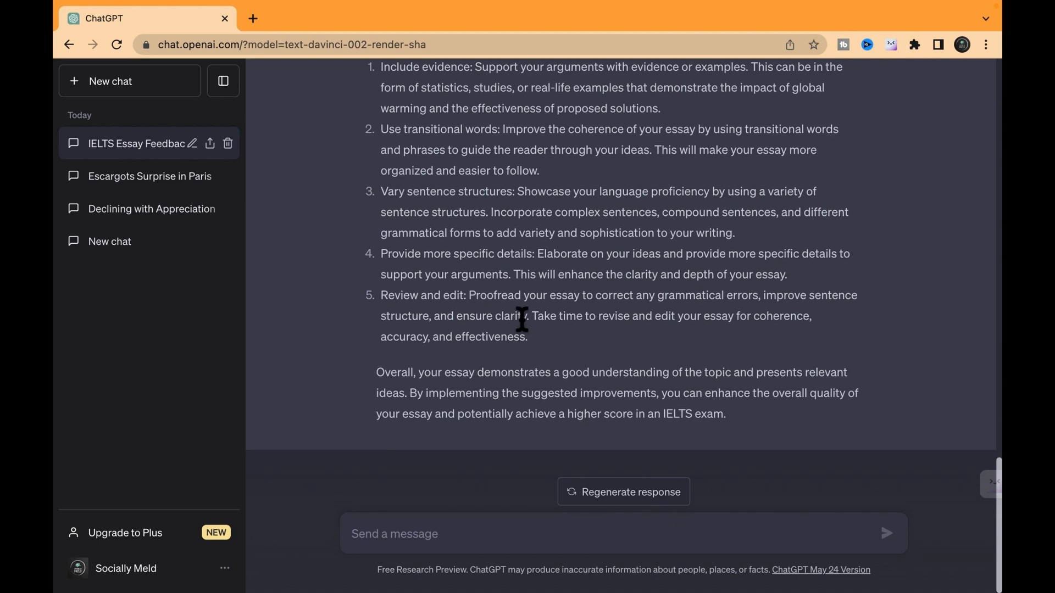